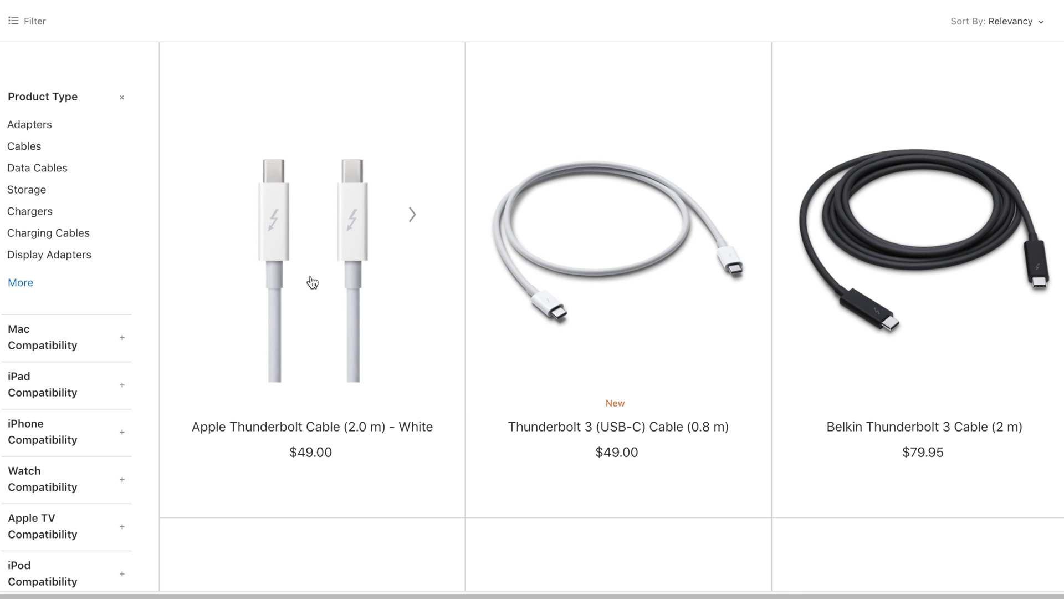
Step: Leave the Apple Thunderbolt cable listings for blackmagicdesign.com
left_click(312, 267)
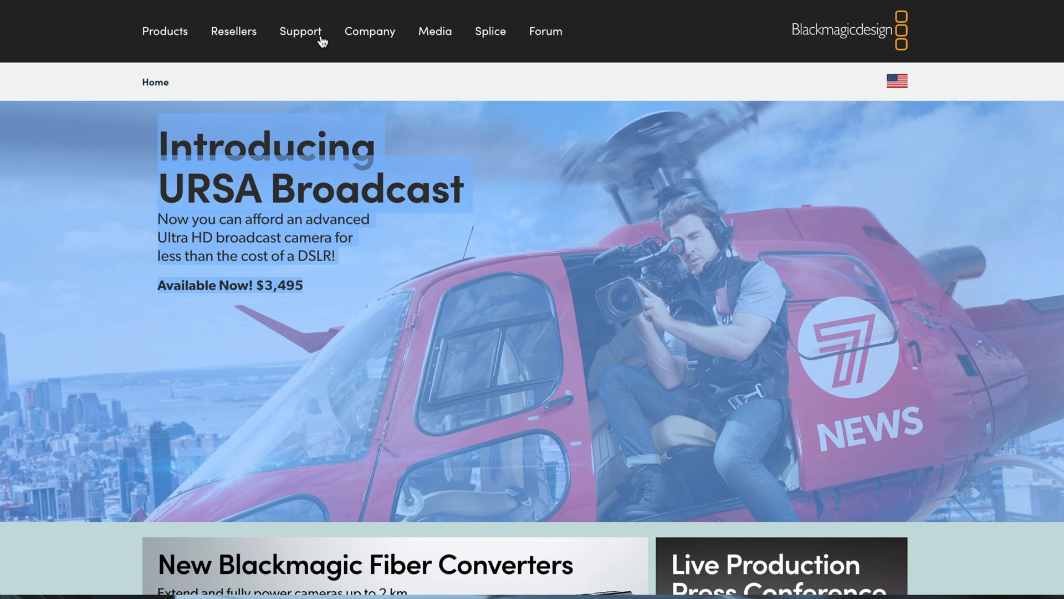
Step: Download Blackmagic Converters 7.1.1 for Mac OS X from Support via Download Only
left_click(301, 31)
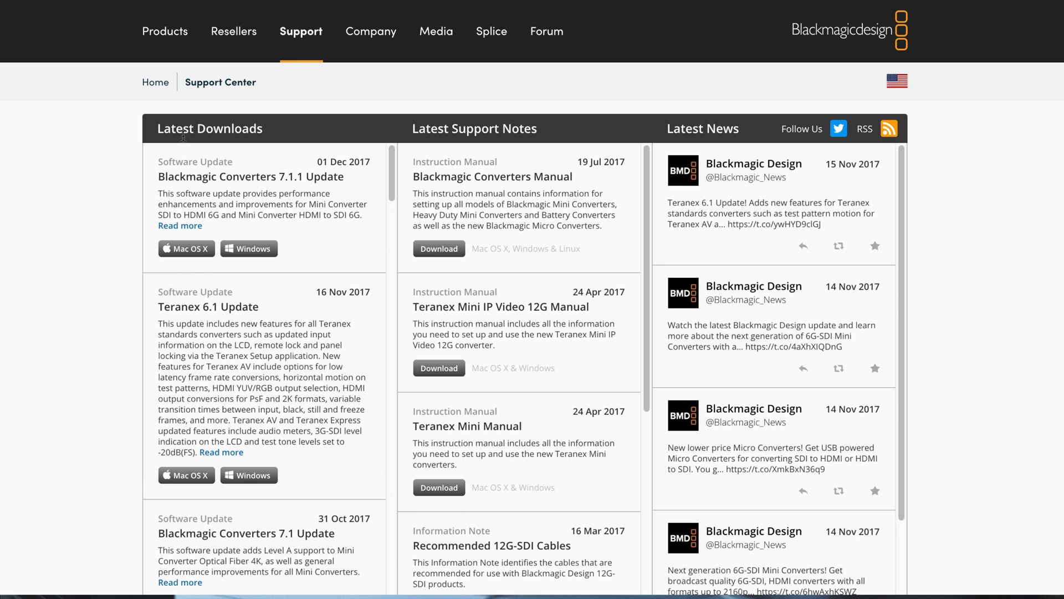
mouse_move(243, 272)
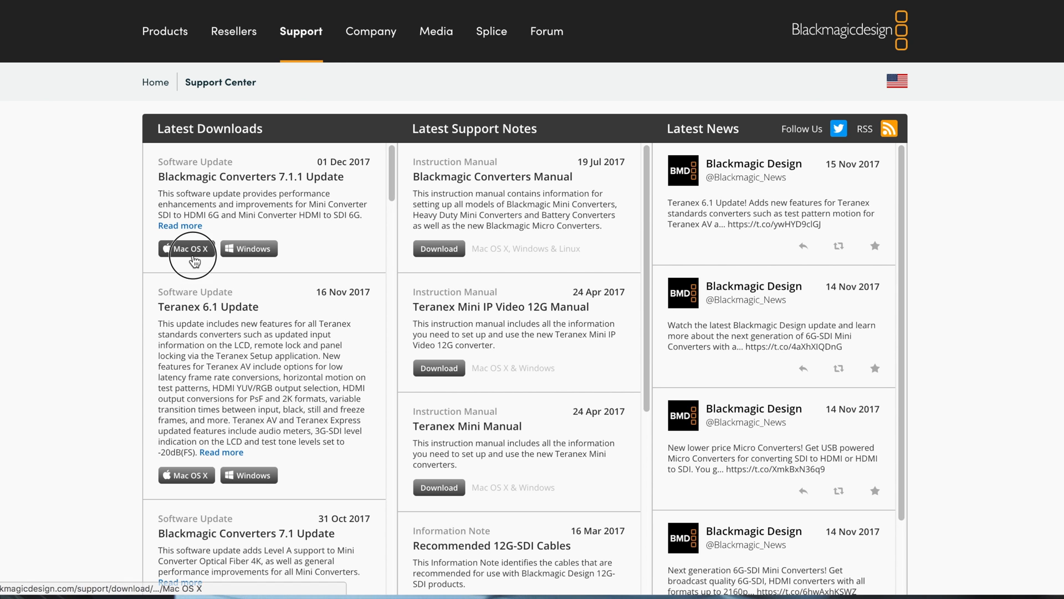
left_click(186, 247)
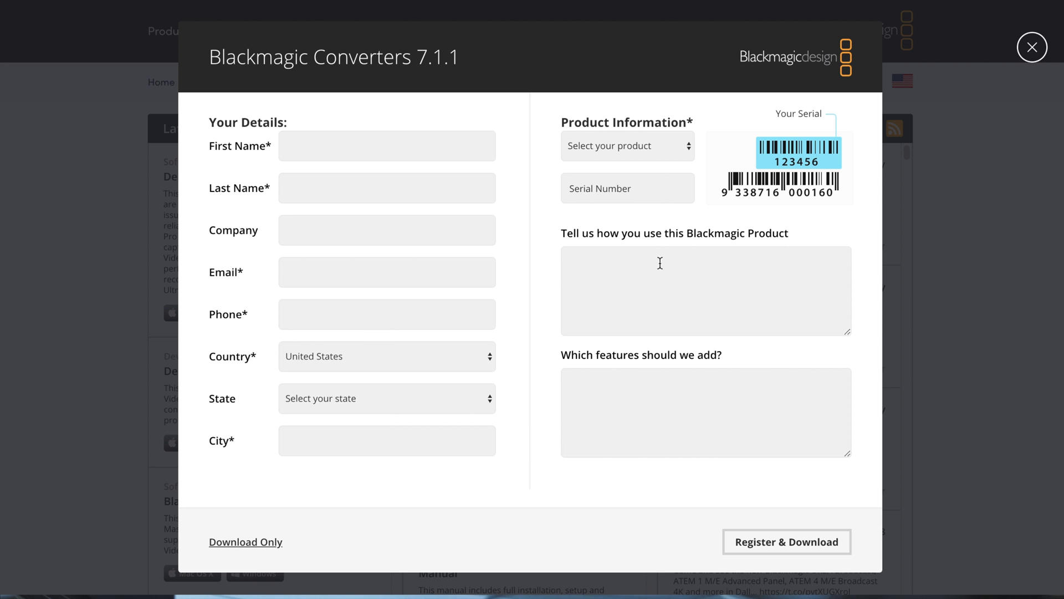
mouse_move(403, 193)
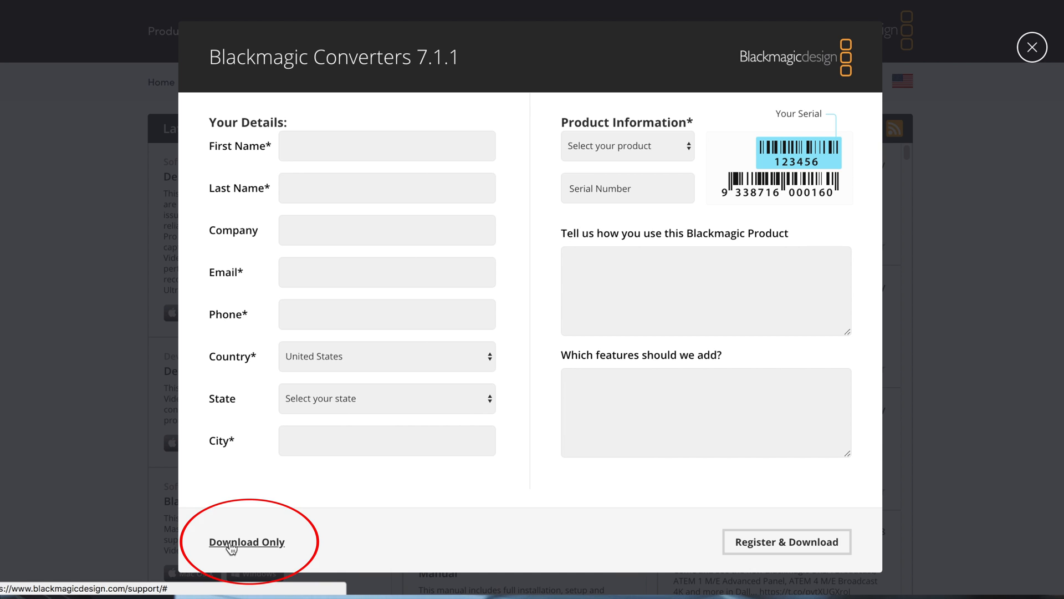
mouse_move(234, 556)
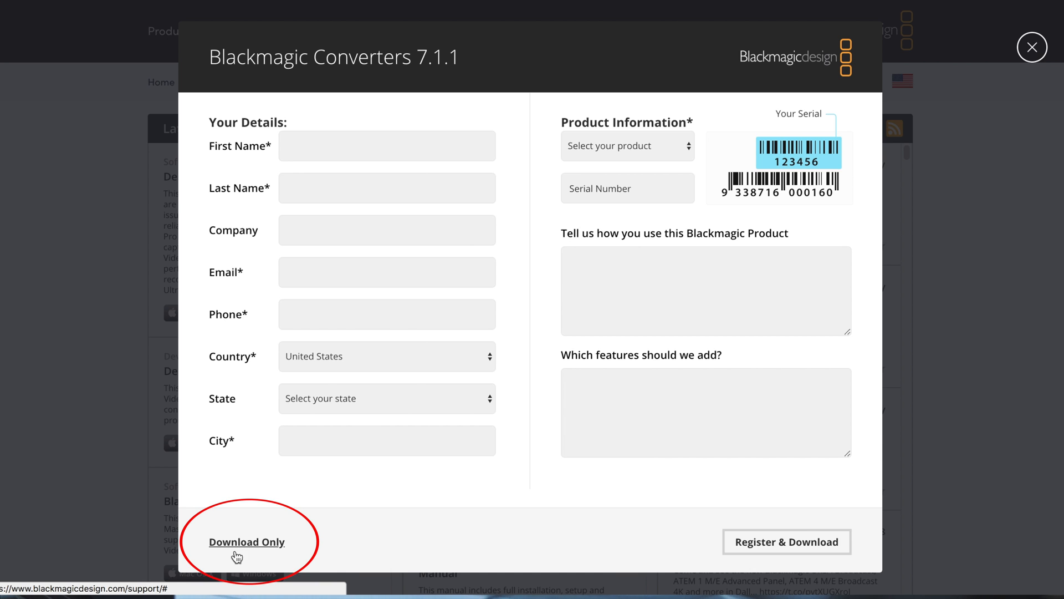
left_click(247, 542)
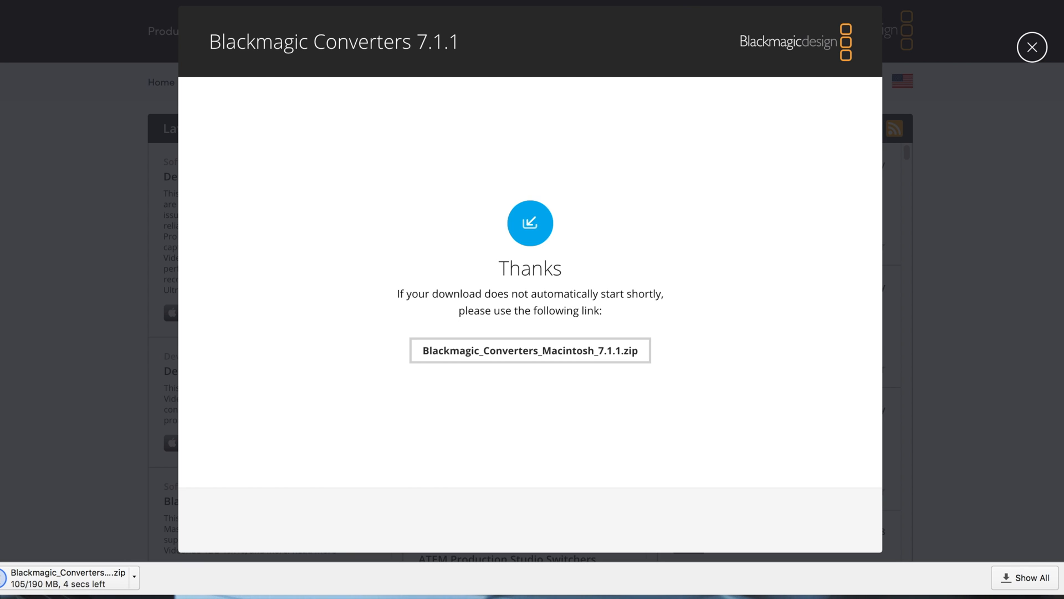
left_click(1032, 47)
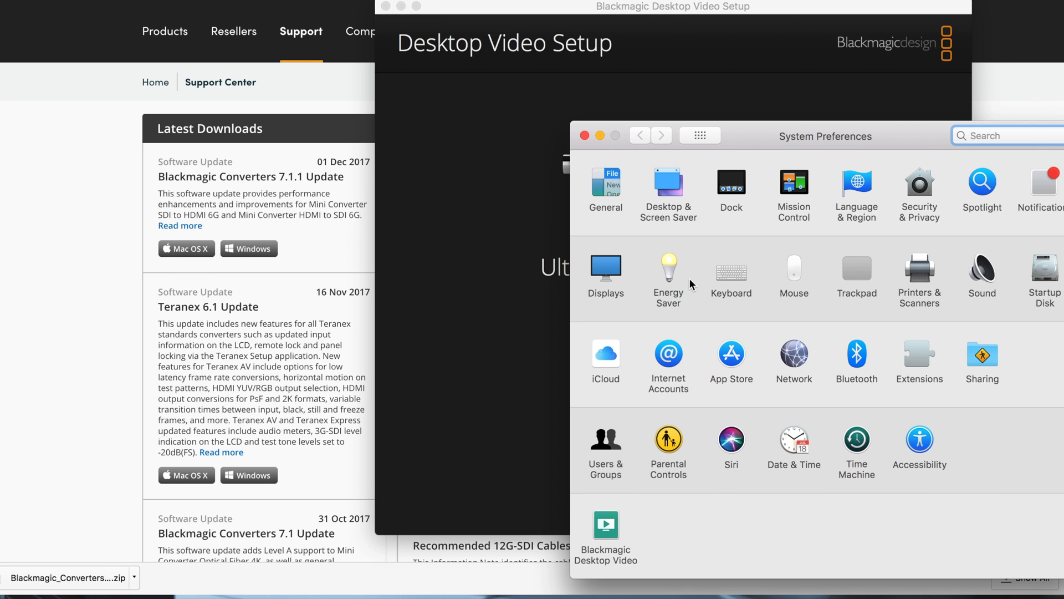
mouse_move(980, 297)
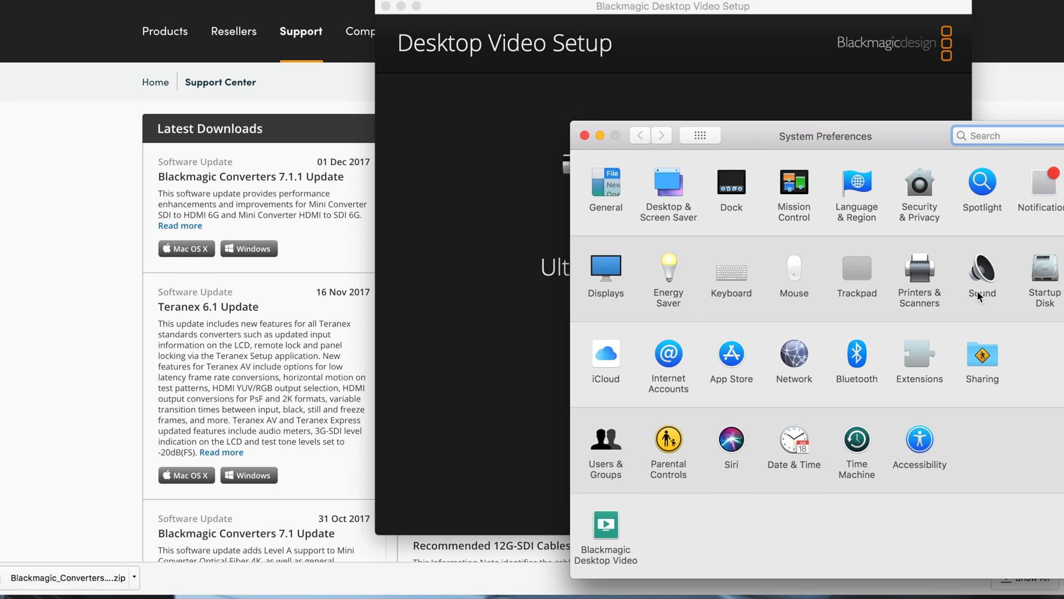
mouse_move(910, 185)
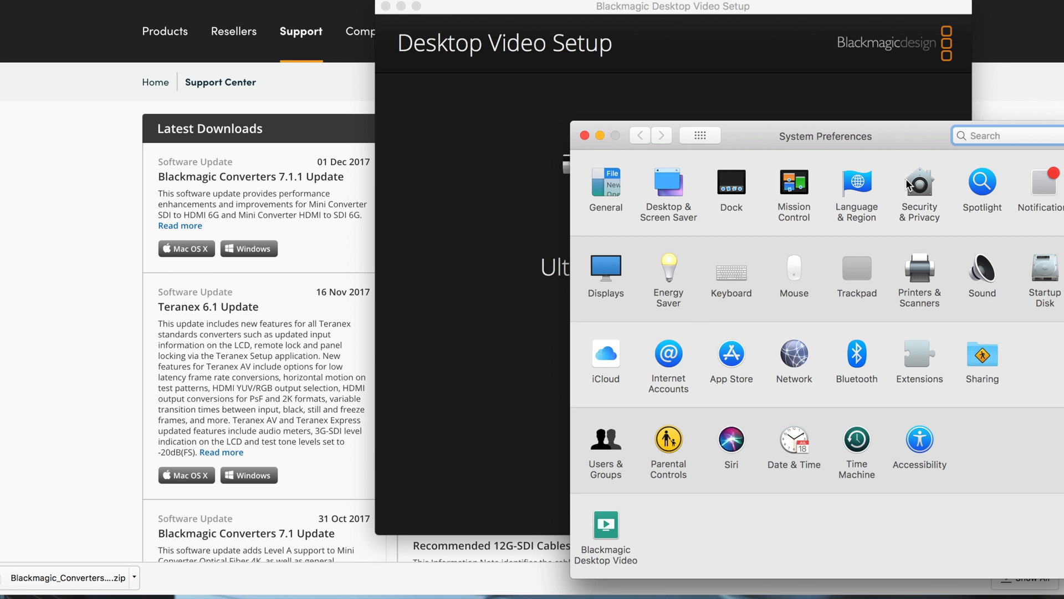
Step: Switch to the Sportscode support article on Security & Privacy settings
left_click(920, 184)
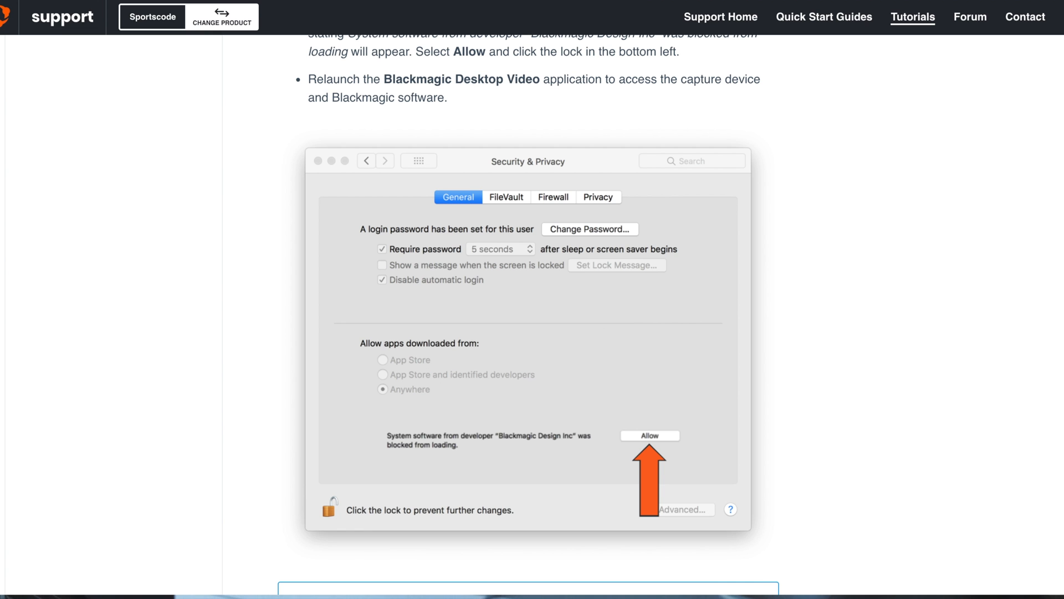
left_click(357, 565)
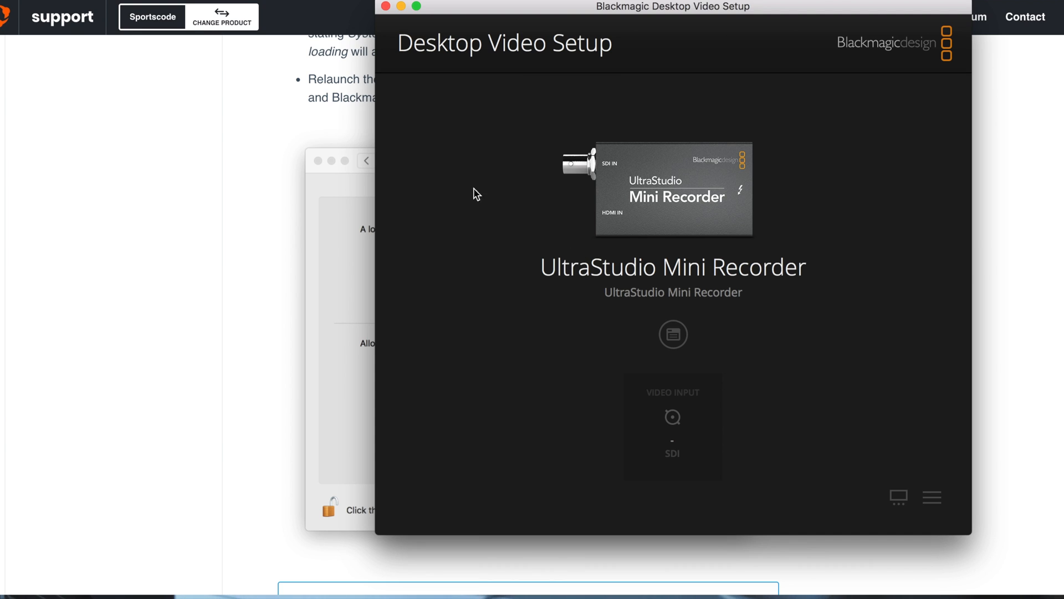
mouse_move(575, 255)
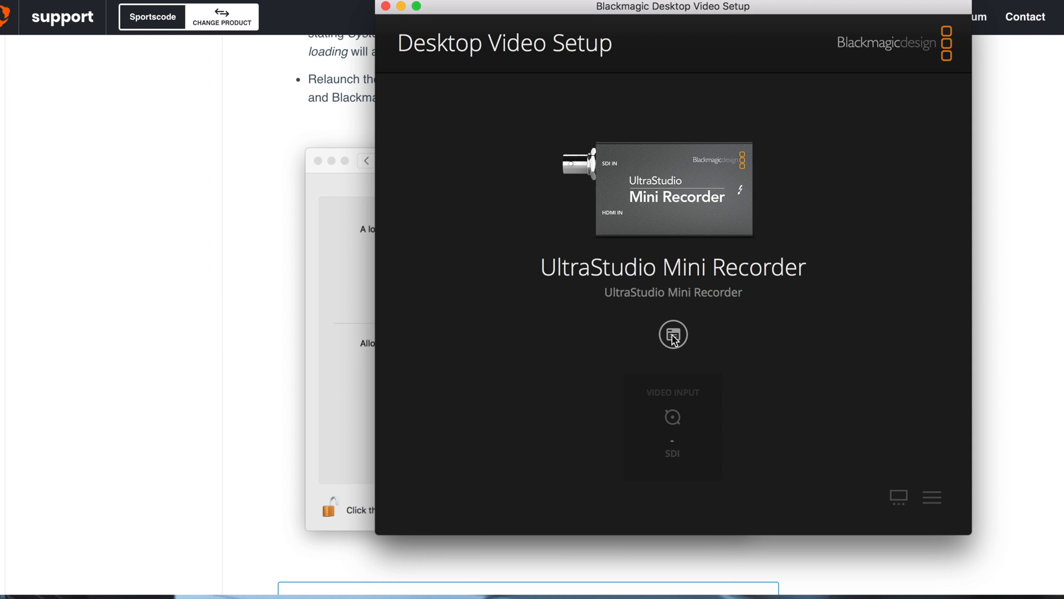
Step: Select HDMI input for the Mini Recorder, review Conversions and About, then save
left_click(673, 333)
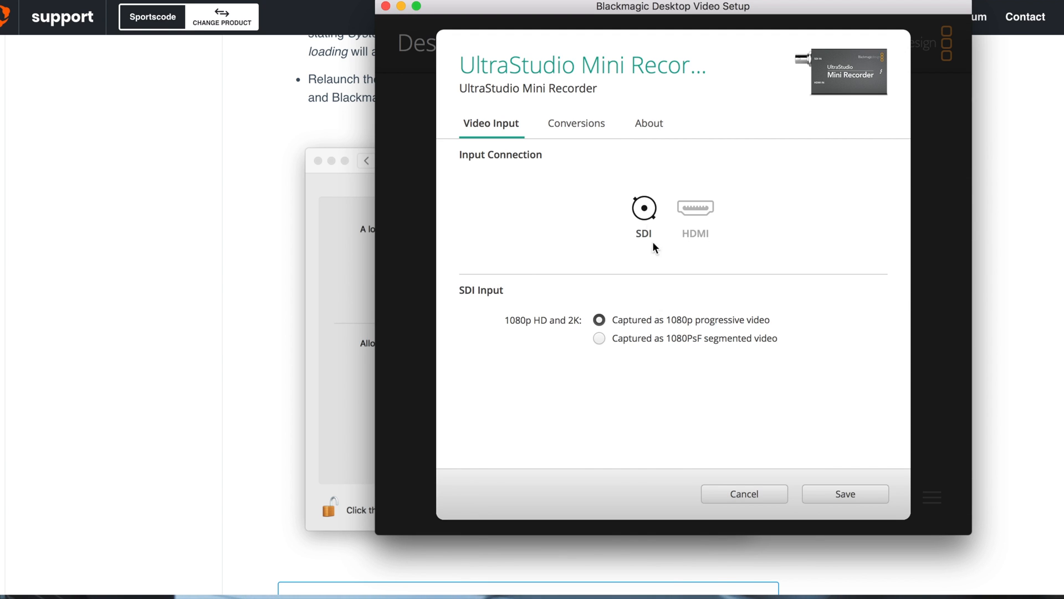
left_click(696, 207)
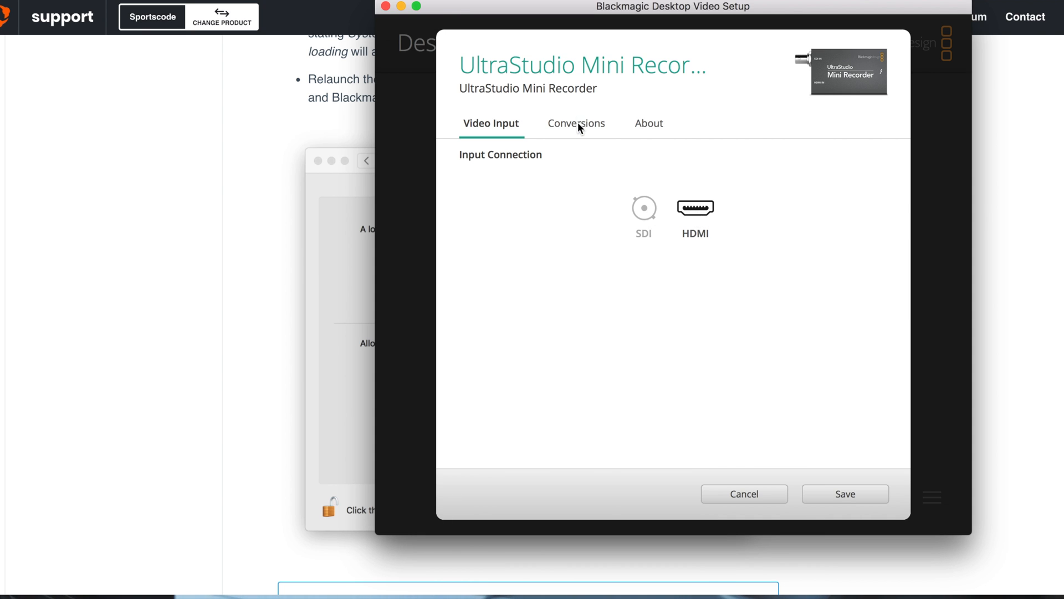
left_click(577, 123)
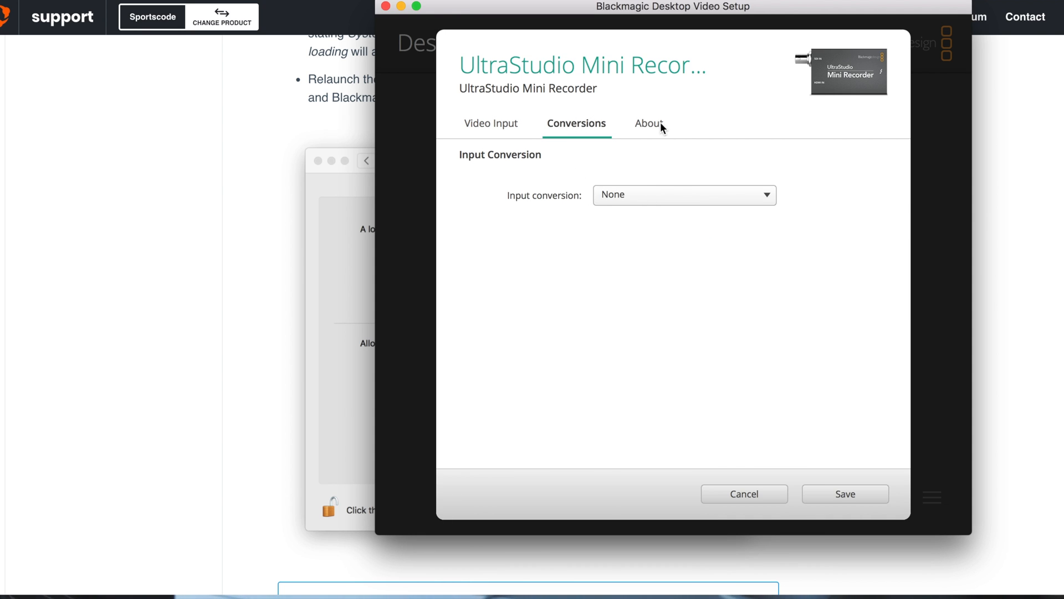
left_click(648, 123)
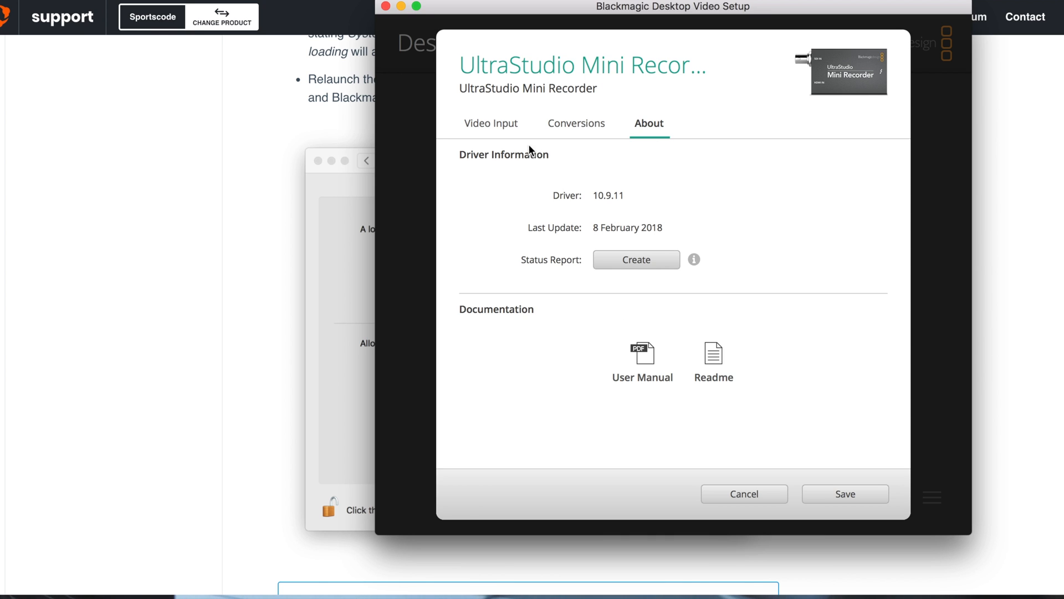
left_click(490, 123)
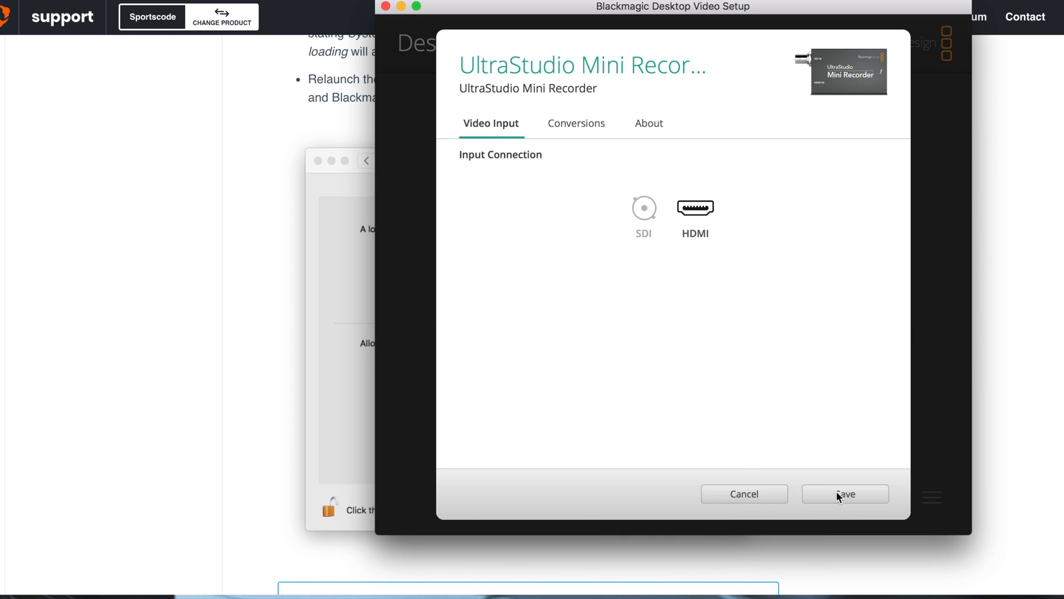
left_click(844, 494)
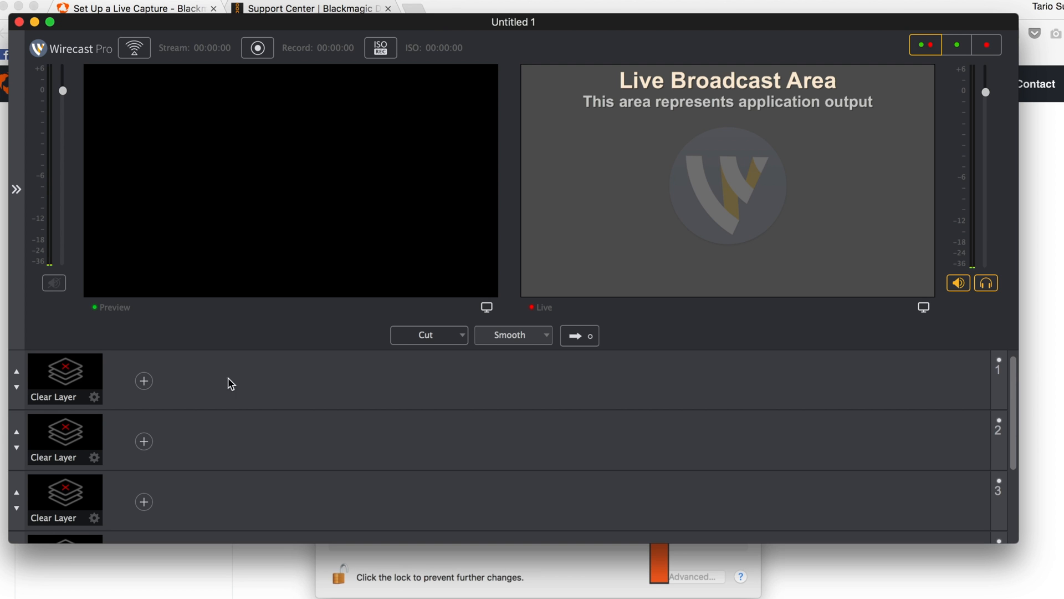
Step: Add a source on layer 1 to find UltraStudio Mini Recorder under Capture Cards
left_click(143, 380)
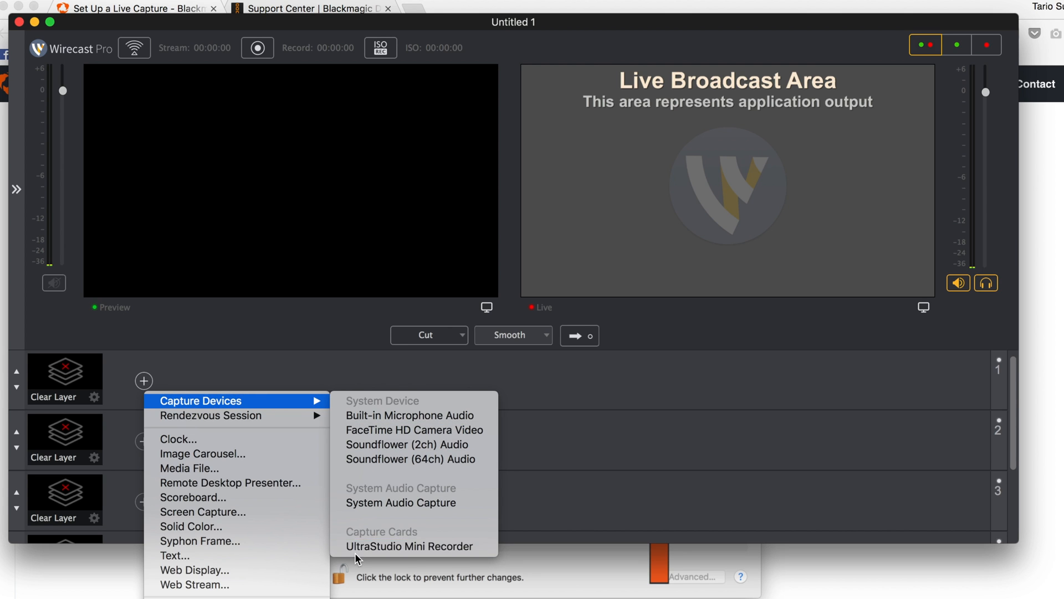
mouse_move(410, 545)
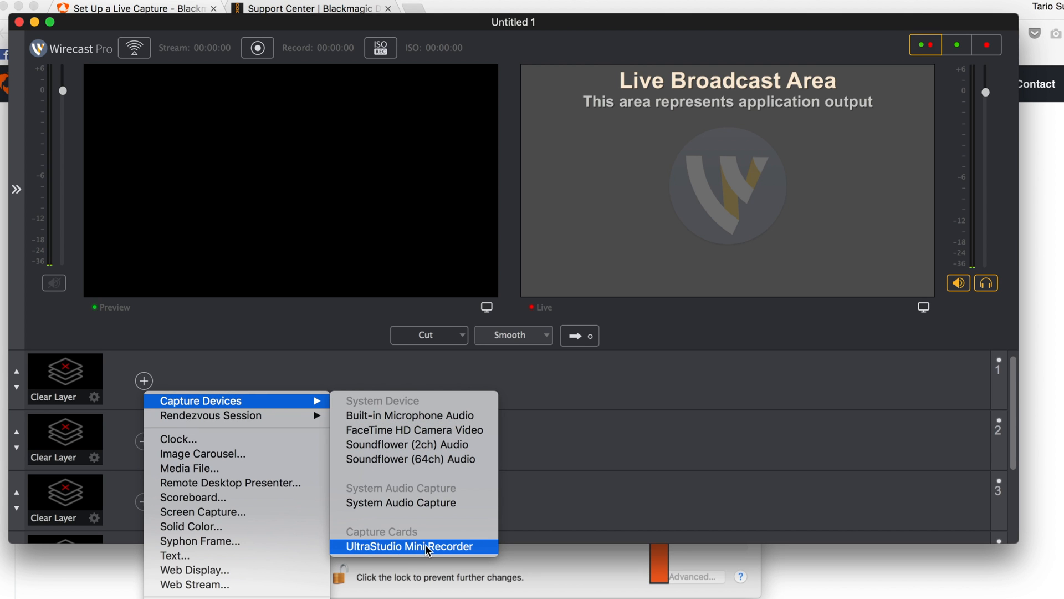